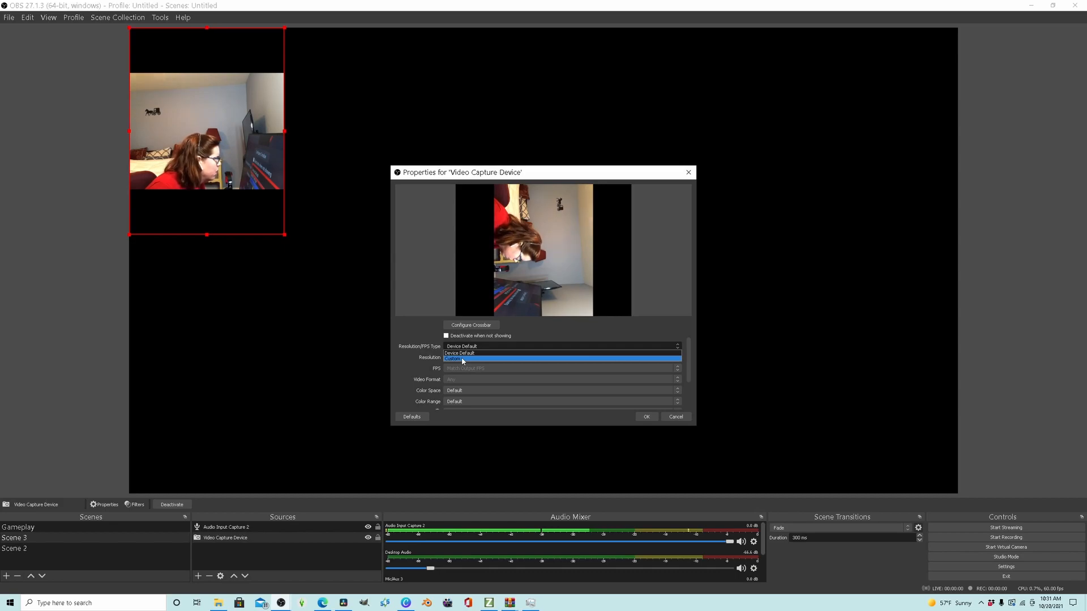
Set the webcam source to a Custom 1920x1080 resolution and apply the properties.
click(454, 359)
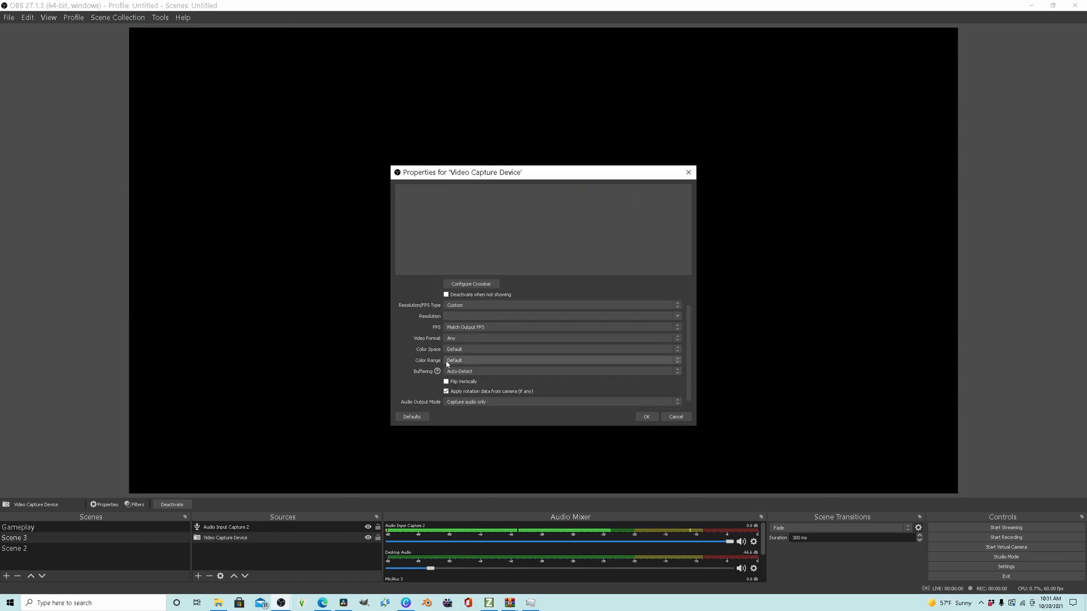
mouse_move(426, 356)
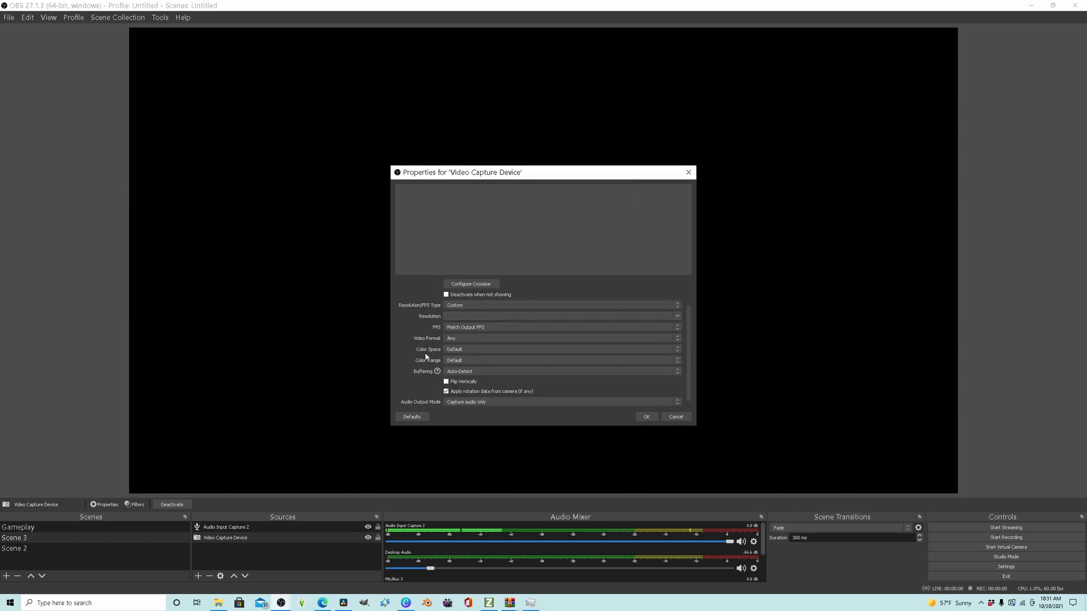
click(561, 316)
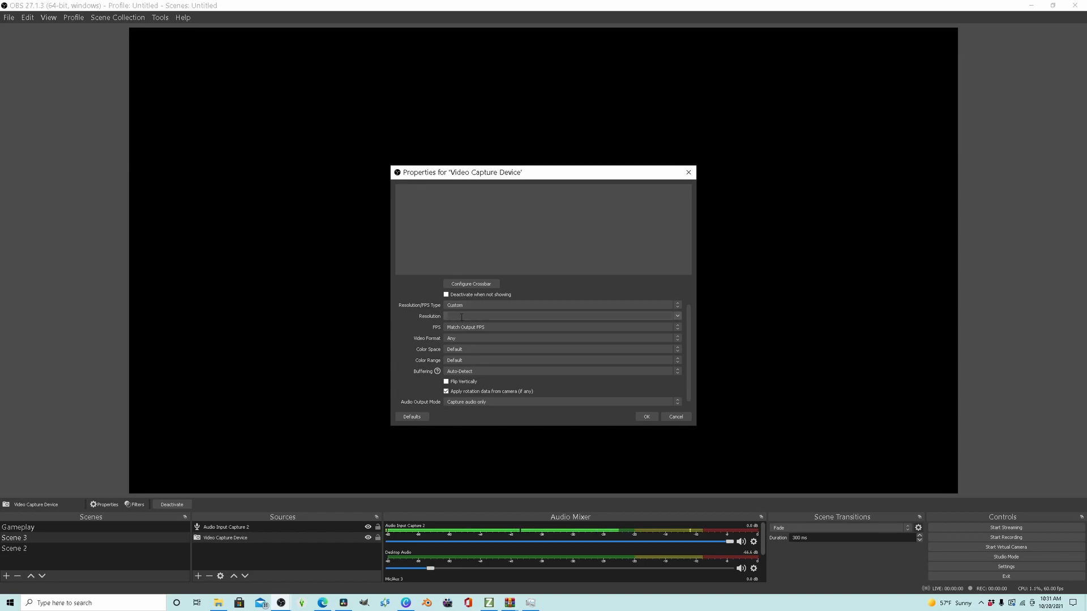
click(676, 316)
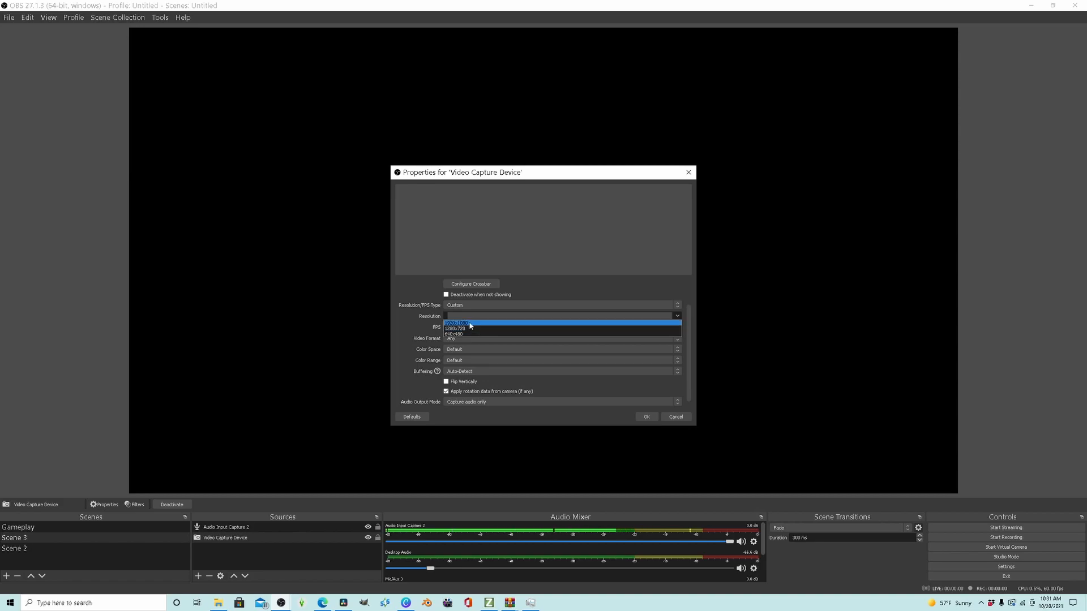
click(458, 322)
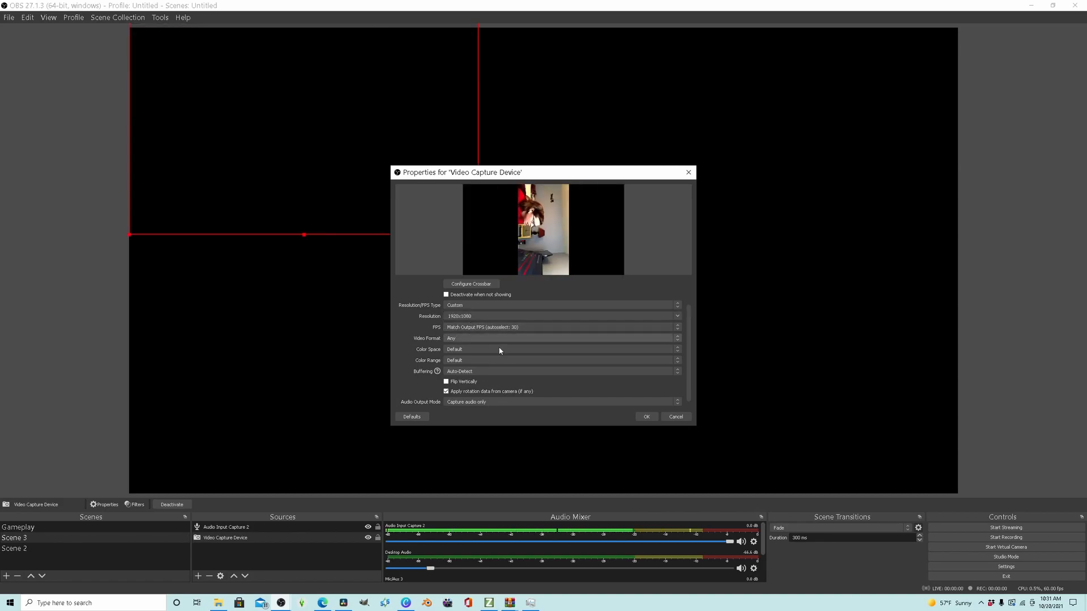
click(645, 416)
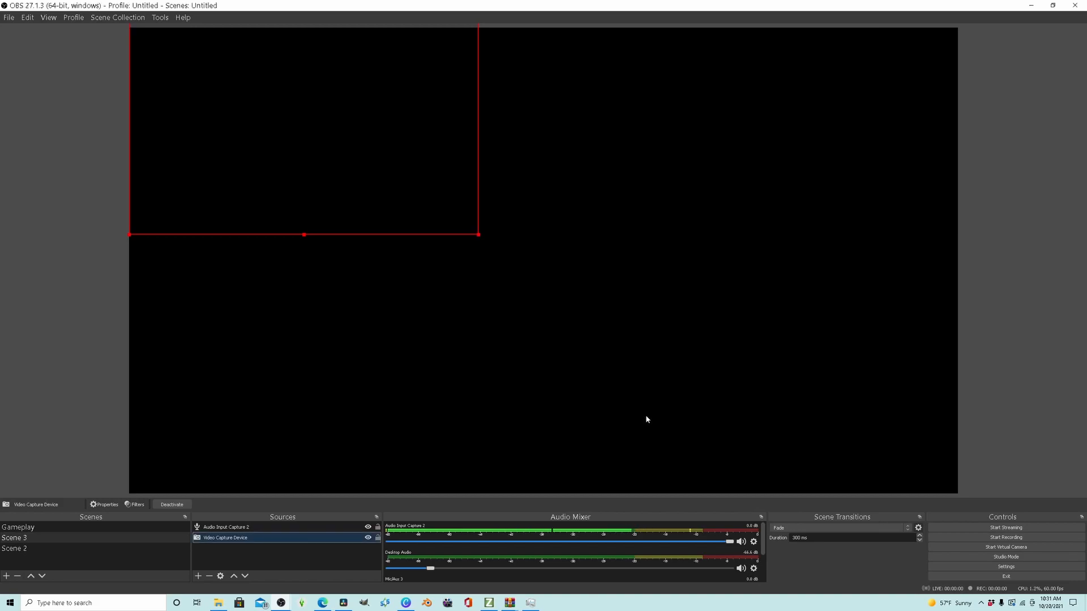
mouse_move(352, 165)
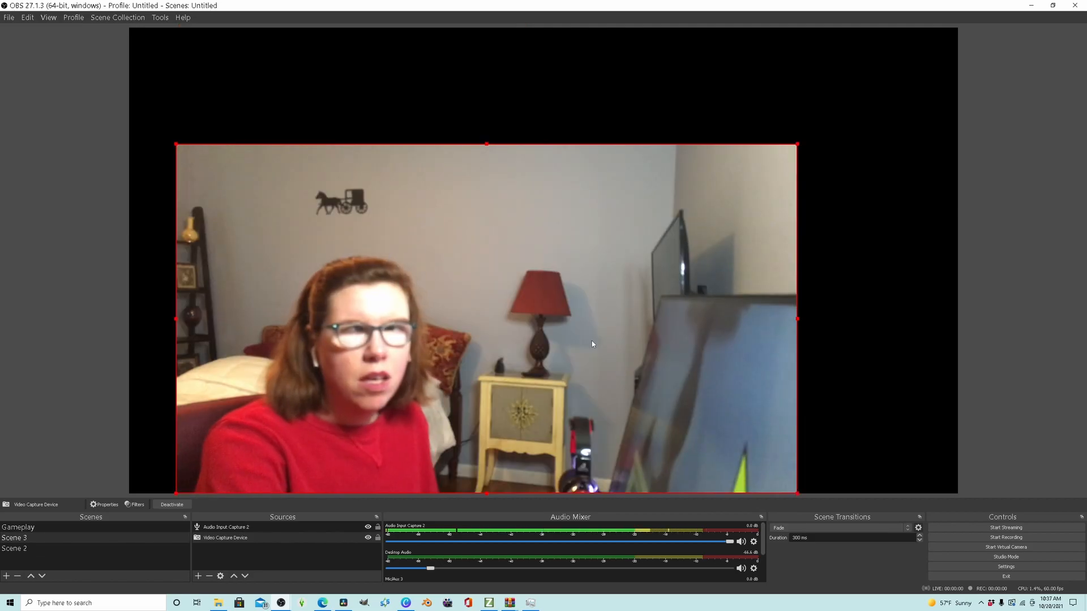
mouse_move(551, 374)
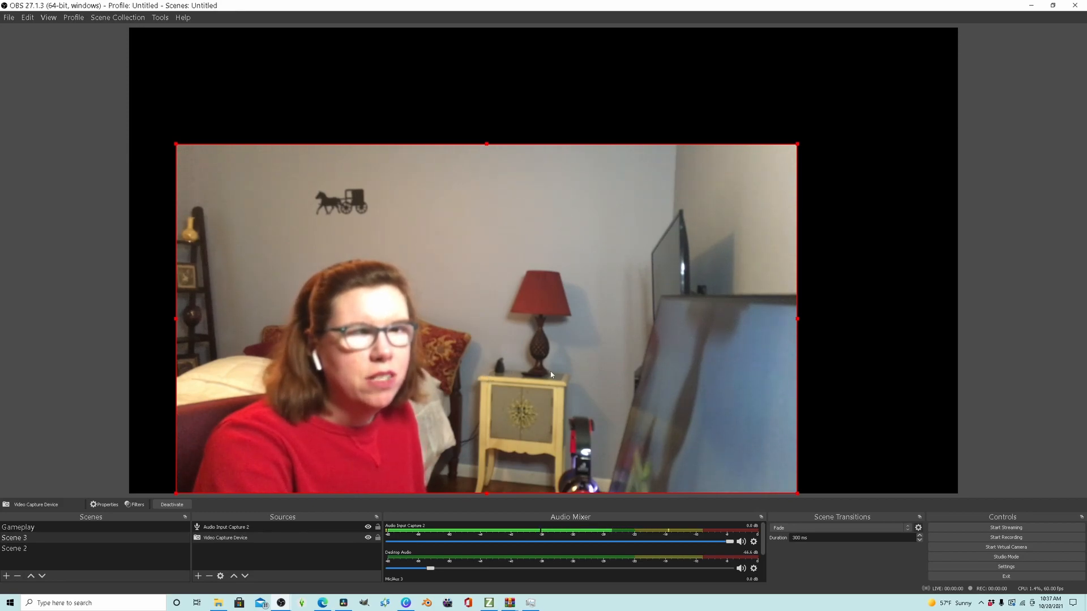